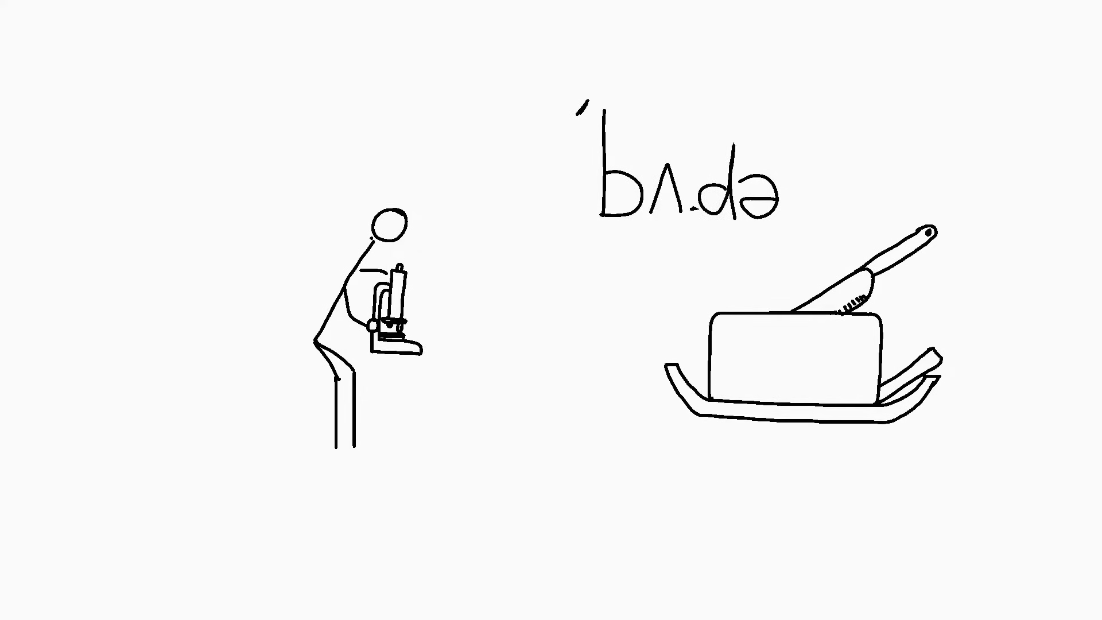
# Step: Draw the microscope scientist, write ˈbʌ.də above, and sketch a butter dish with knife
pyautogui.click(738, 190)
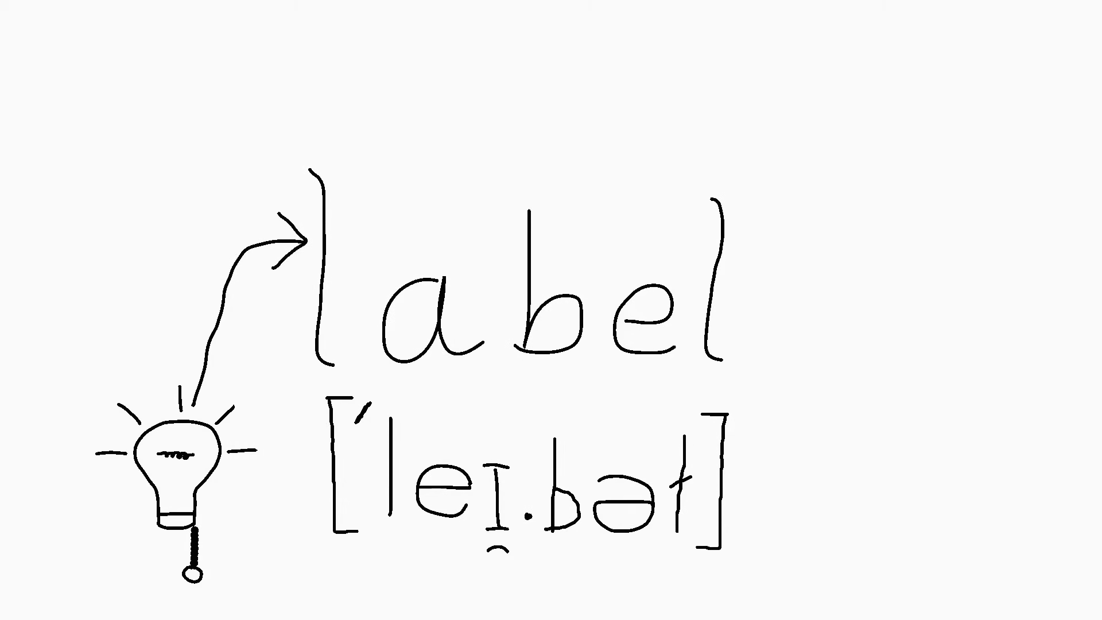
# Step: Handwrite 'label' over [ˈleɪ̯.bəɫ] and add a lightbulb arrowing into the word
pyautogui.moveTo(956, 232); pyautogui.dragTo(738, 274)
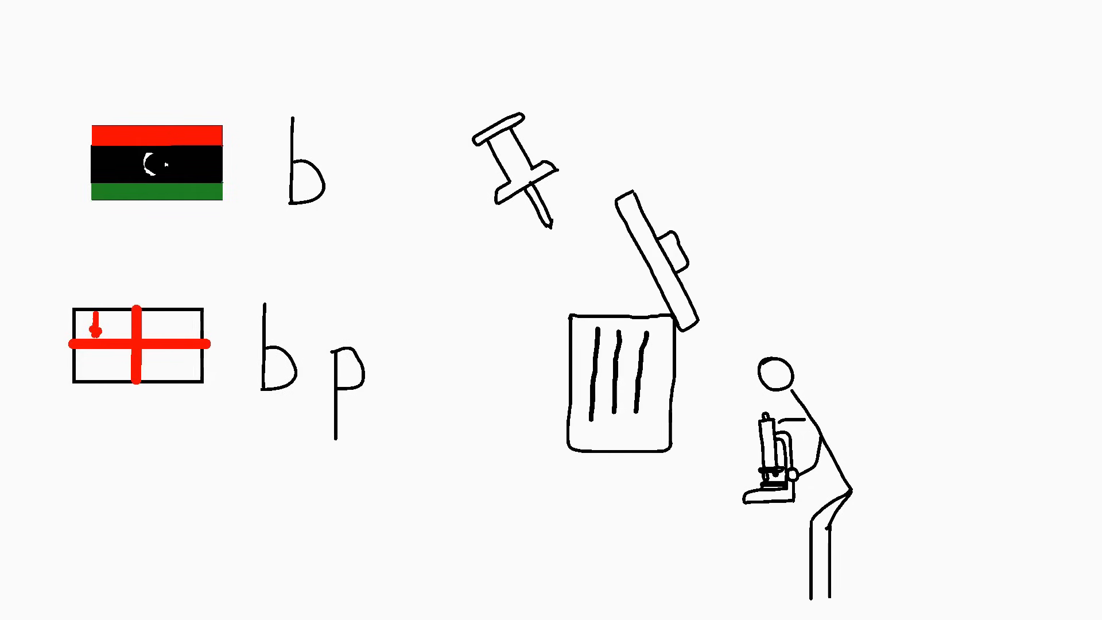
# Step: Draw Libyan flag with b, English flag with b p, plus pushpin, bin and scientist
pyautogui.click(517, 175)
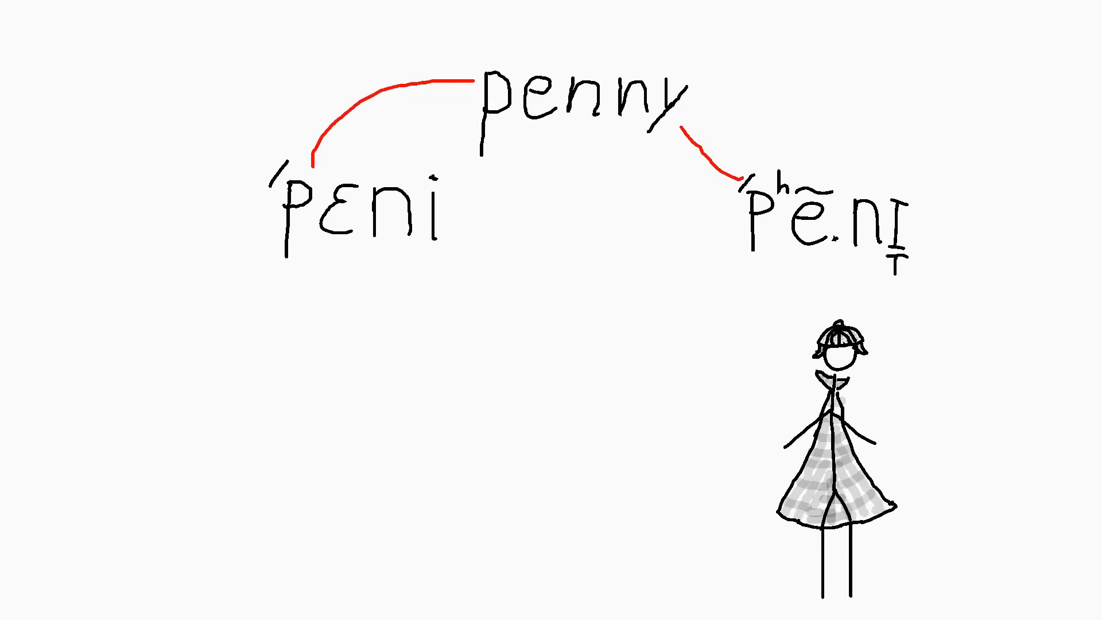
# Step: Bracket [ˈpʰẽ.nɪ̯], slash /ˈpɛni/, and cross out the telephone receiver in red
pyautogui.moveTo(735, 172); pyautogui.dragTo(928, 274)
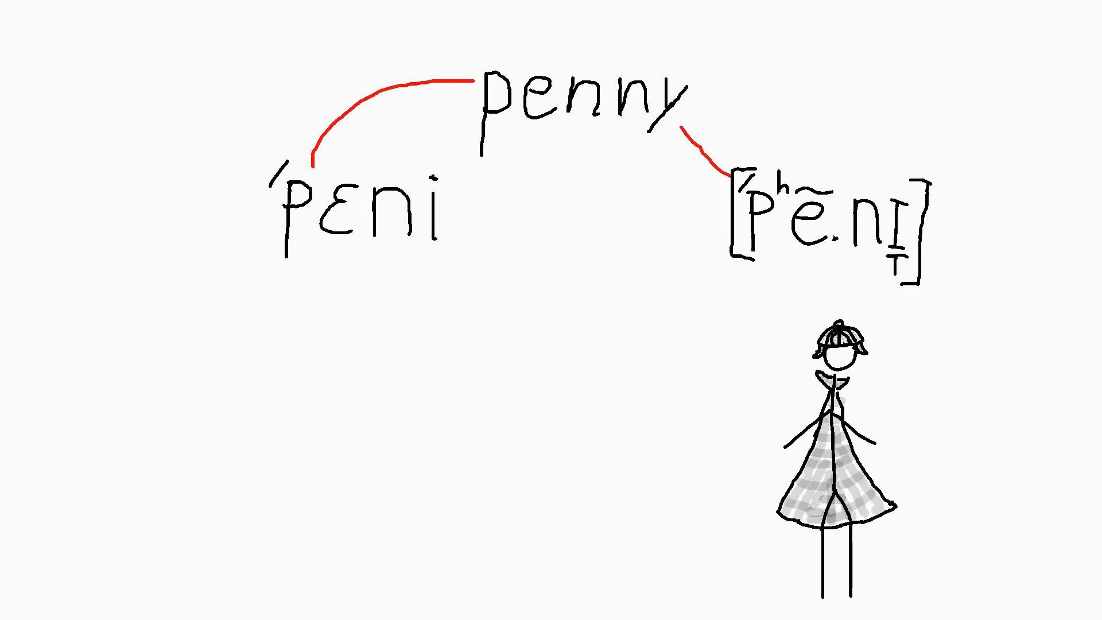
pyautogui.moveTo(260, 144); pyautogui.dragTo(225, 274)
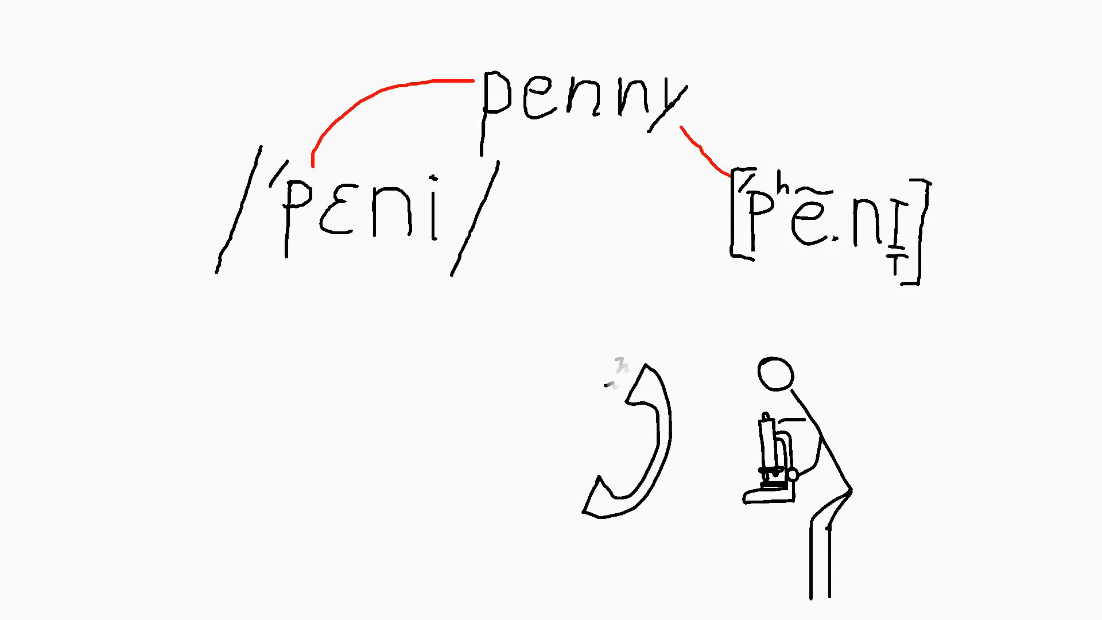
pyautogui.moveTo(433, 408); pyautogui.dragTo(601, 534)
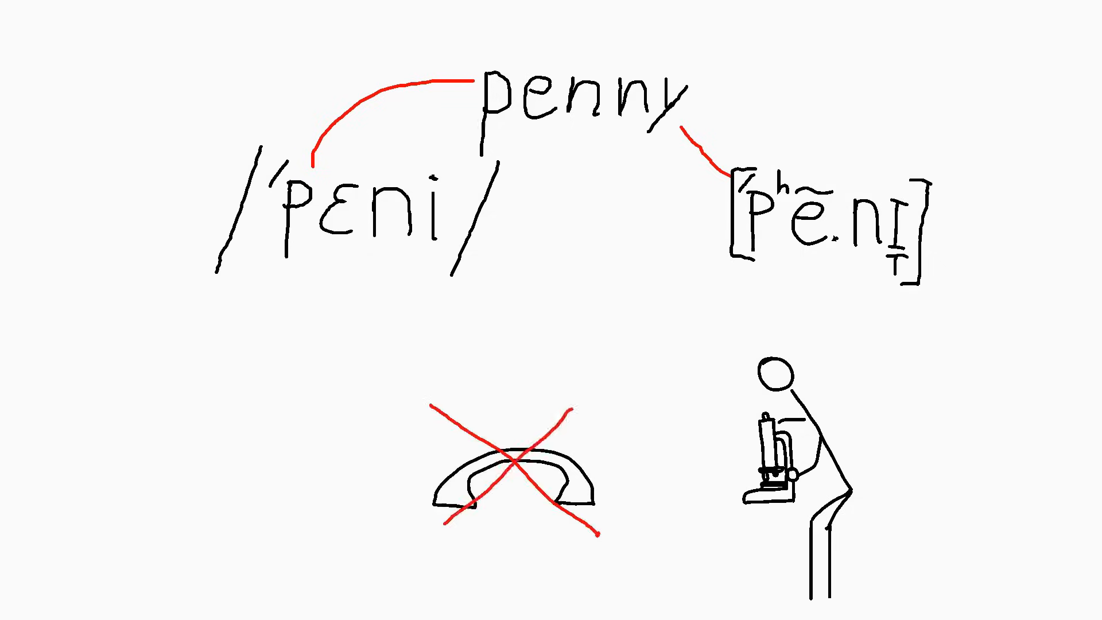